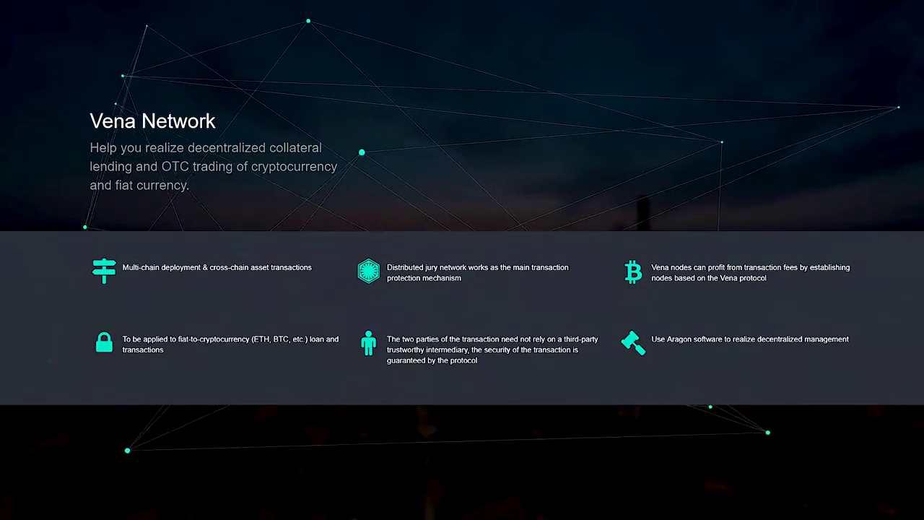
pyautogui.scroll(-3)
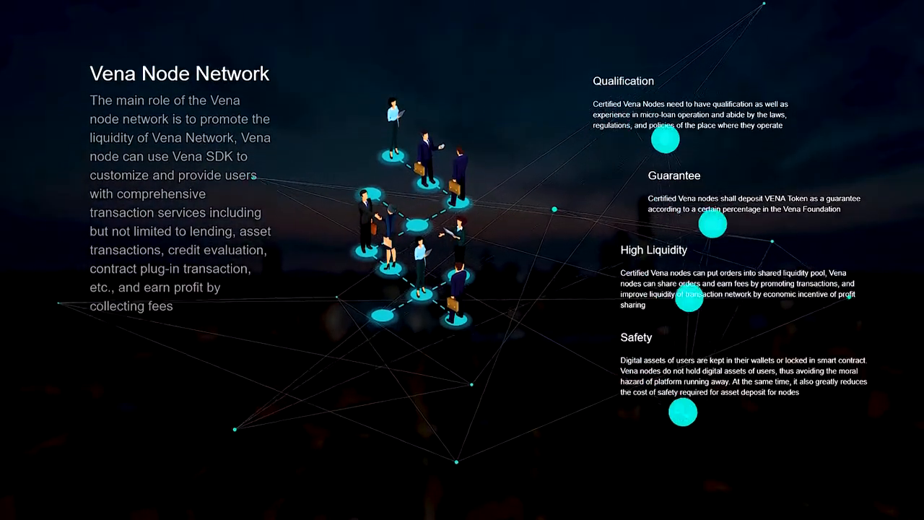
pyautogui.scroll(-3)
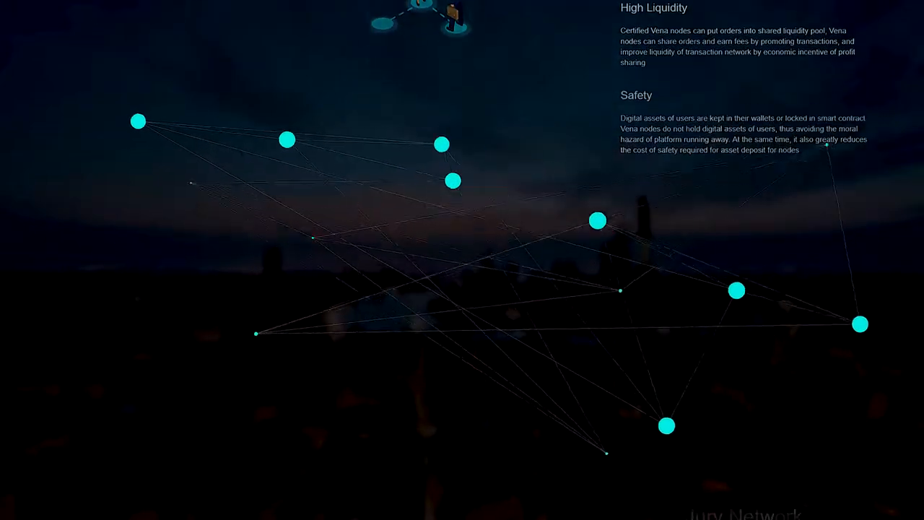